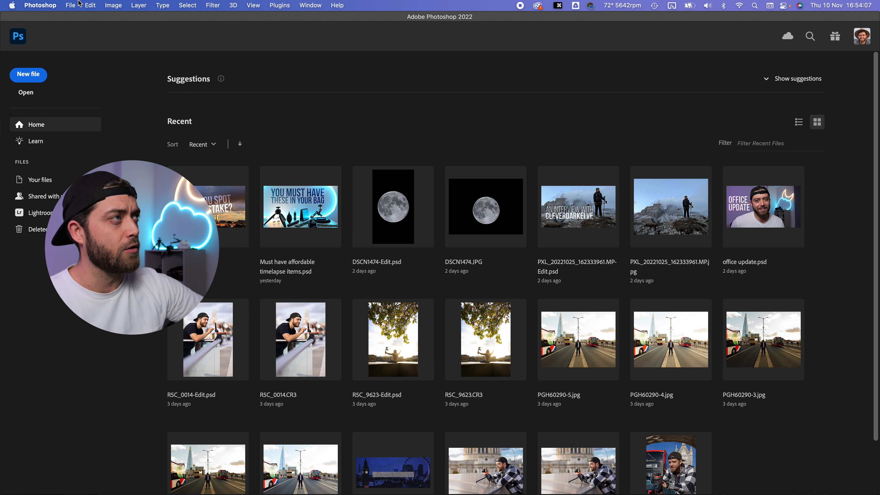
# Step: Bring up the Open dialog from the File menu on the Home screen
pyautogui.click(70, 5)
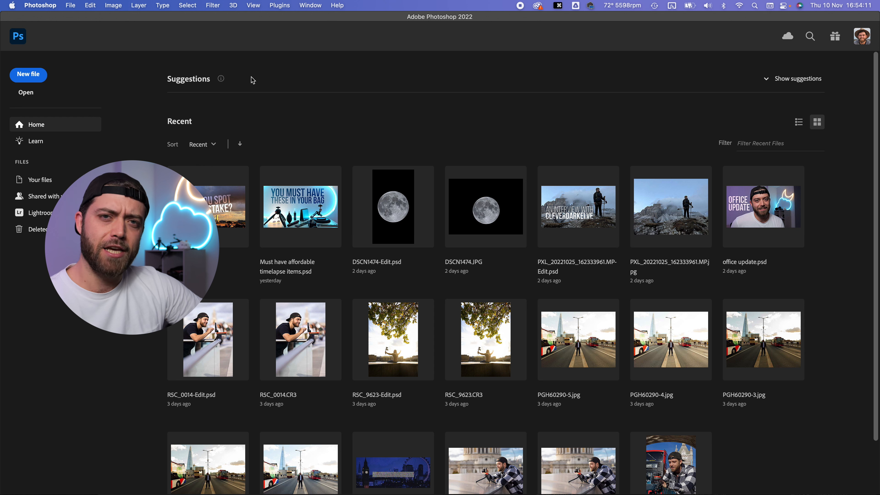
pyautogui.click(25, 92)
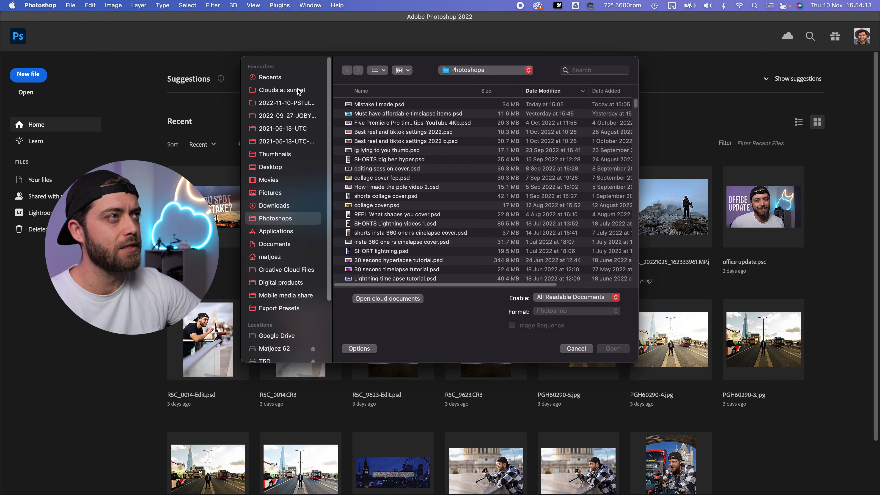
# Step: Open the Clouds at sunset JPEGs as an image sequence starting at PLS53995.jpg, sorted by name
pyautogui.click(281, 89)
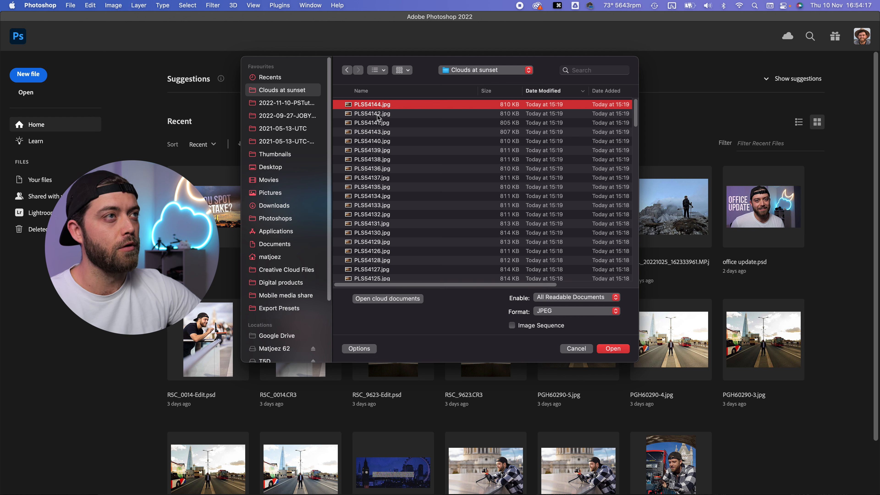
pyautogui.click(362, 90)
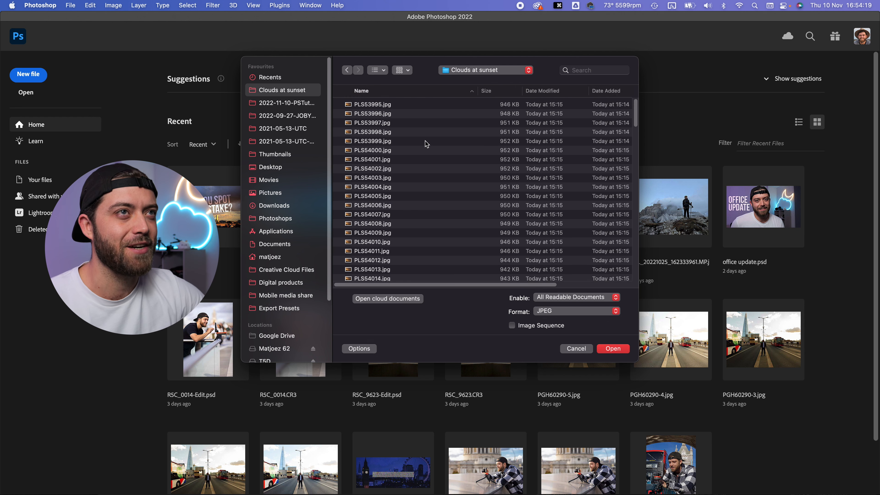
pyautogui.click(372, 105)
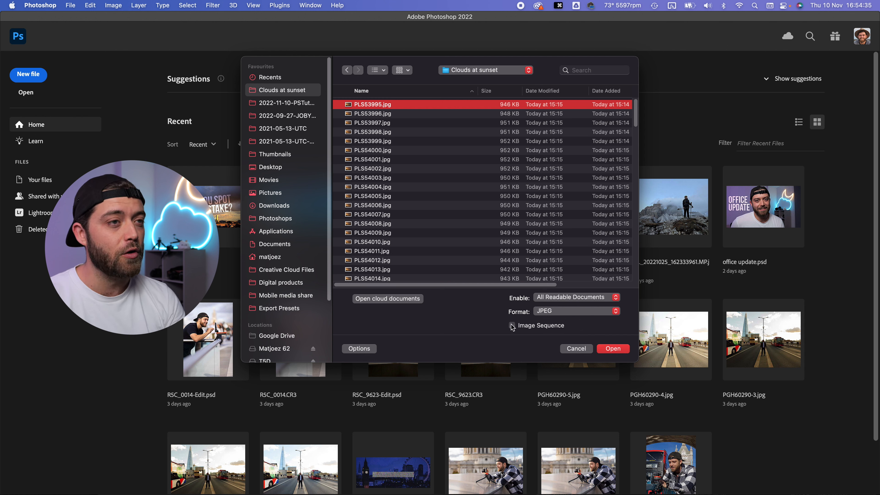
pyautogui.click(512, 325)
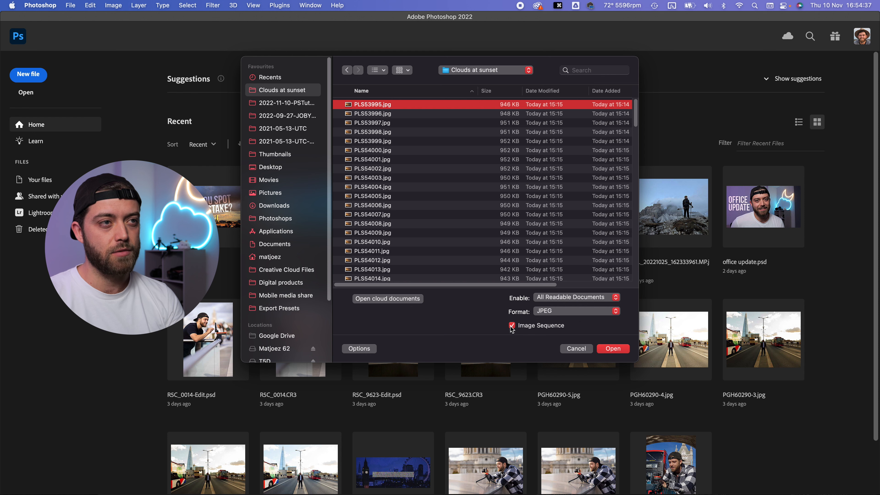
pyautogui.moveTo(625, 353)
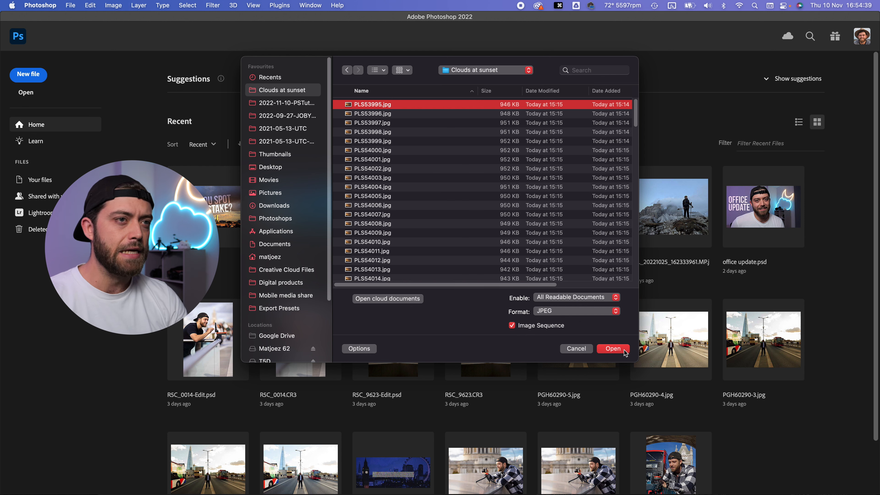
pyautogui.click(612, 348)
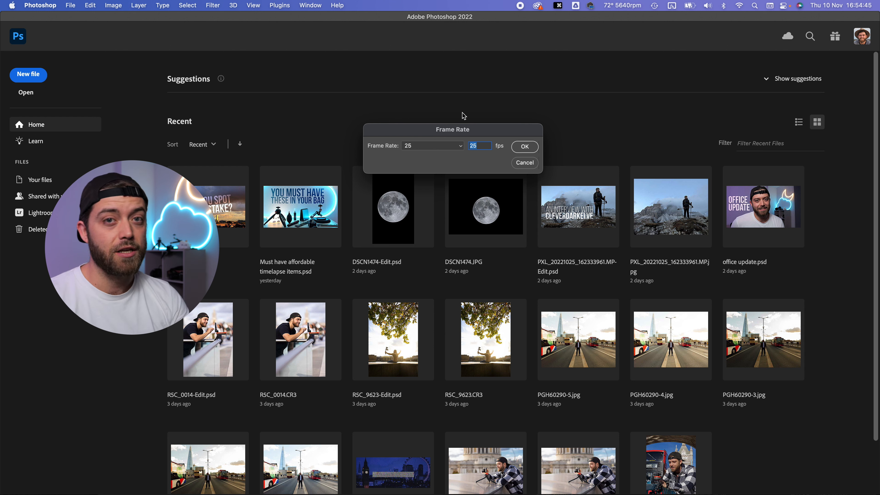
# Step: Set the sequence frame rate to 25 fps and load it as a video layer
pyautogui.click(432, 145)
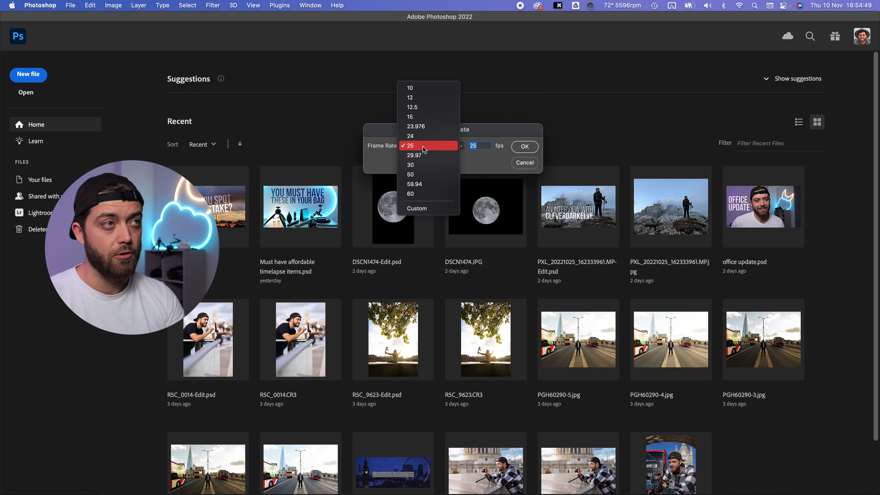
pyautogui.click(410, 145)
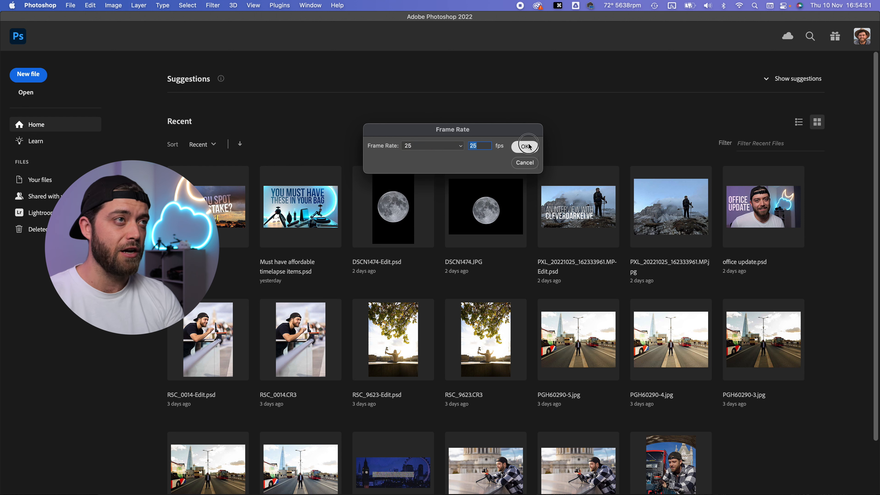
pyautogui.click(525, 144)
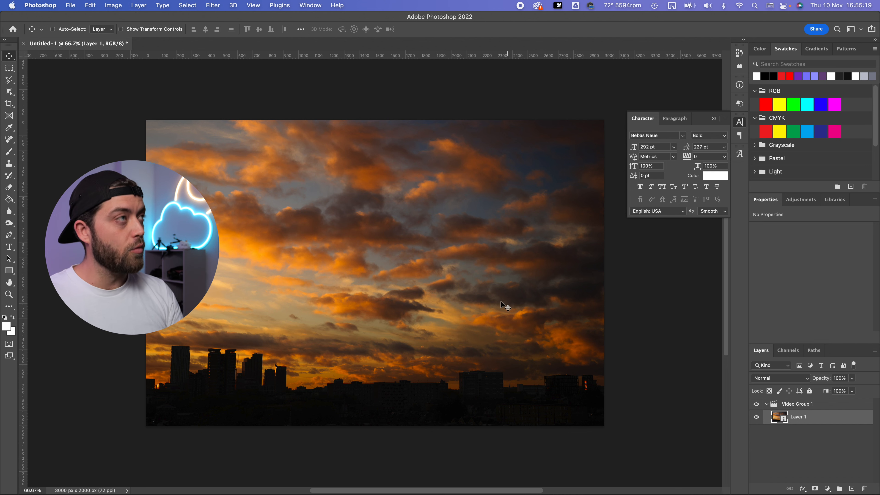
# Step: Set the canvas to 1920 × 1080 pixels, accept clipping, and convert the video layer to a smart object
pyautogui.click(113, 5)
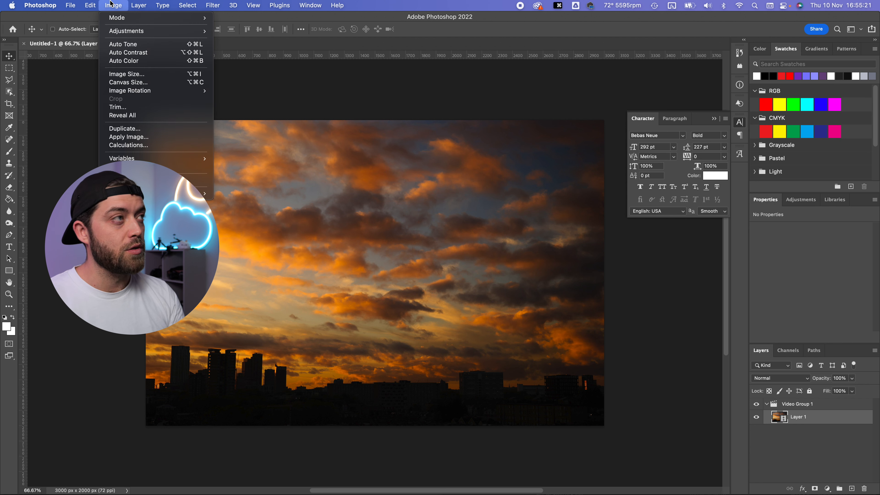
pyautogui.click(128, 82)
pyautogui.write('1080')
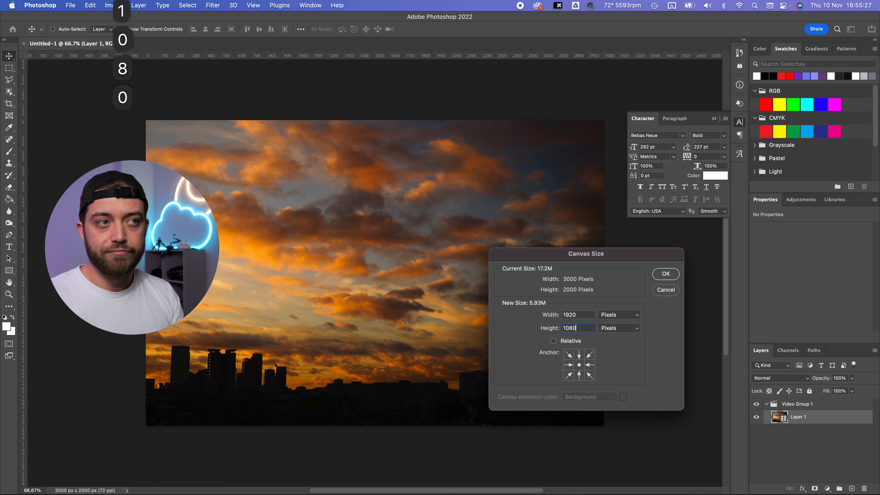
pyautogui.click(665, 274)
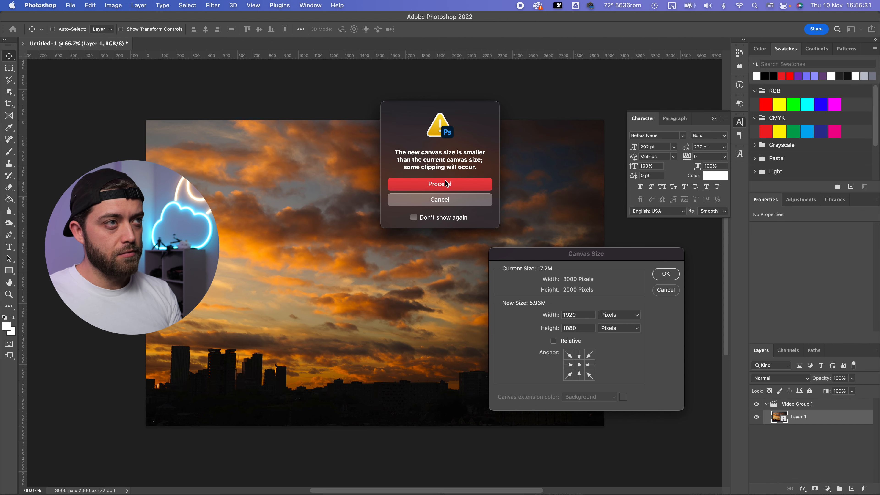
pyautogui.click(439, 184)
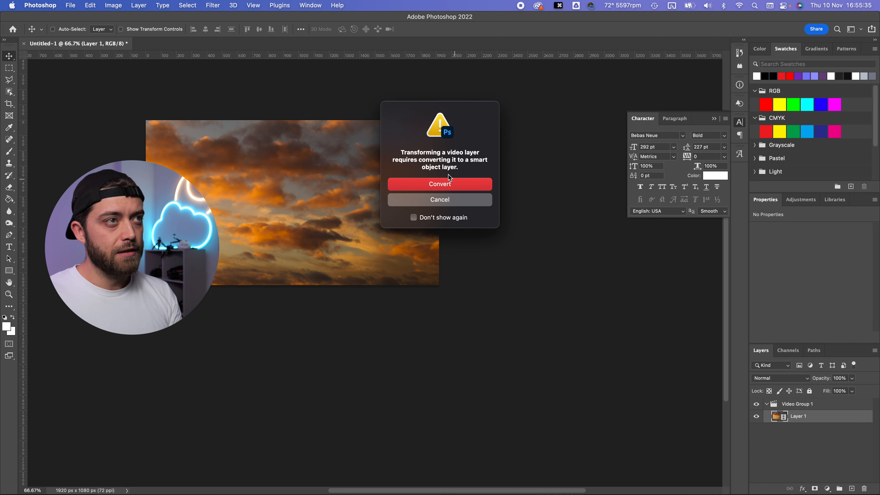
pyautogui.click(440, 184)
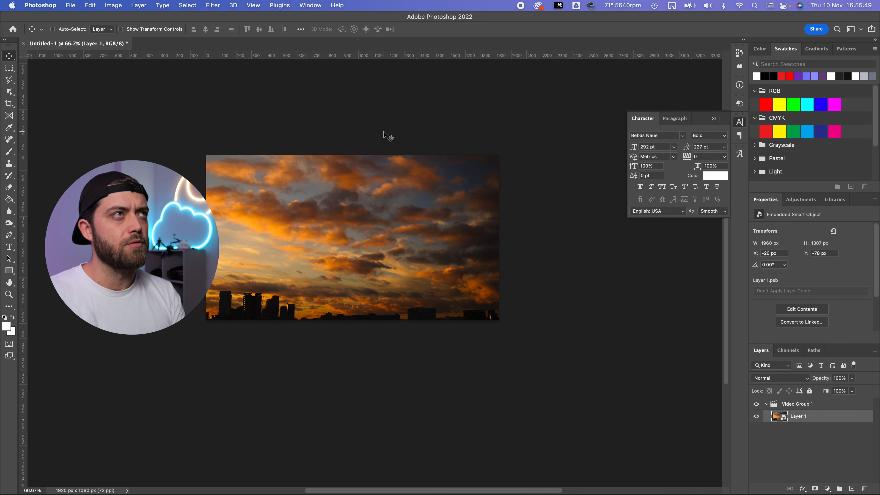
pyautogui.click(310, 5)
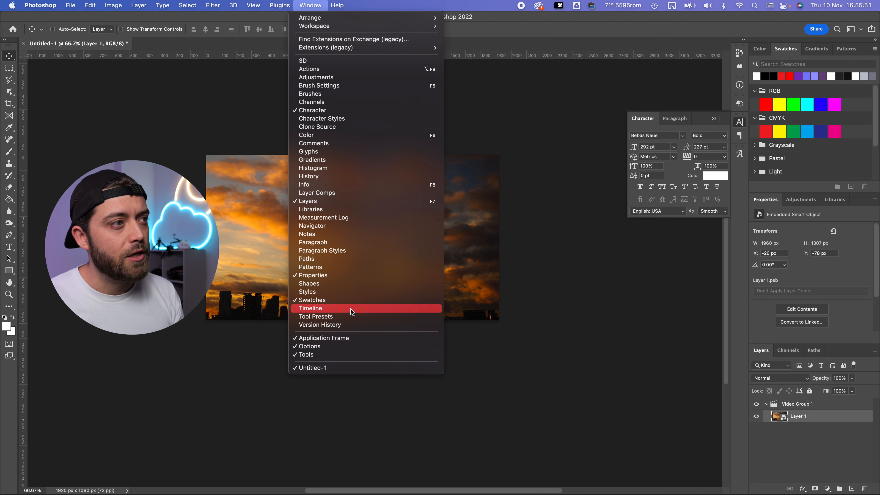
# Step: Show the Timeline panel and scrub the playhead through the cloud clip
pyautogui.click(311, 308)
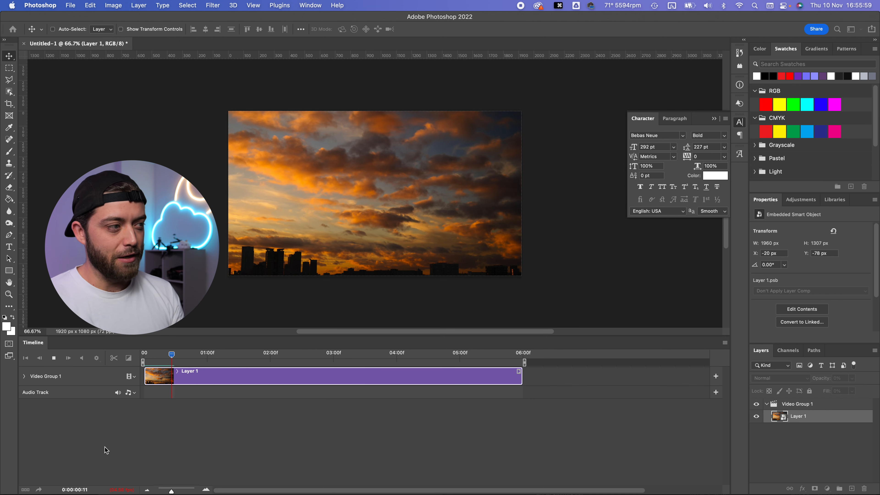
pyautogui.moveTo(171, 354); pyautogui.dragTo(166, 354)
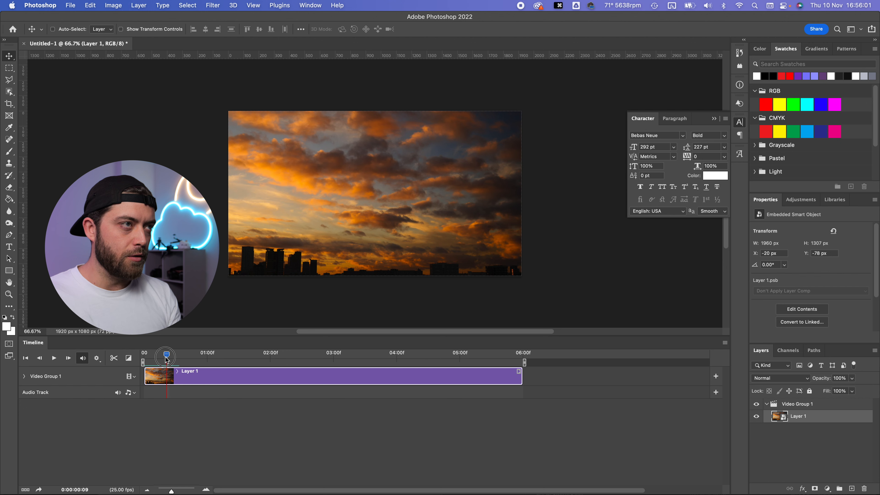
pyautogui.moveTo(166, 358); pyautogui.dragTo(399, 358)
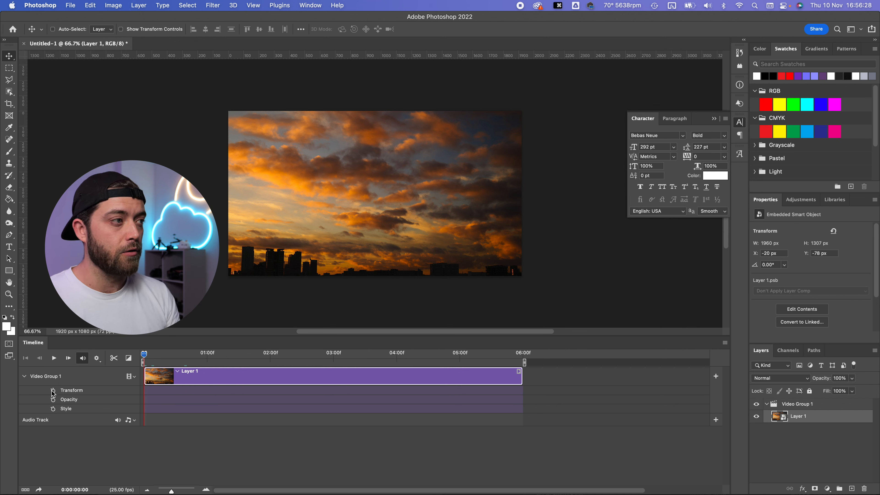
# Step: Keyframe Transform at the clip's start and end, scaling the clouds up at the end for a gradual zoom
pyautogui.click(52, 390)
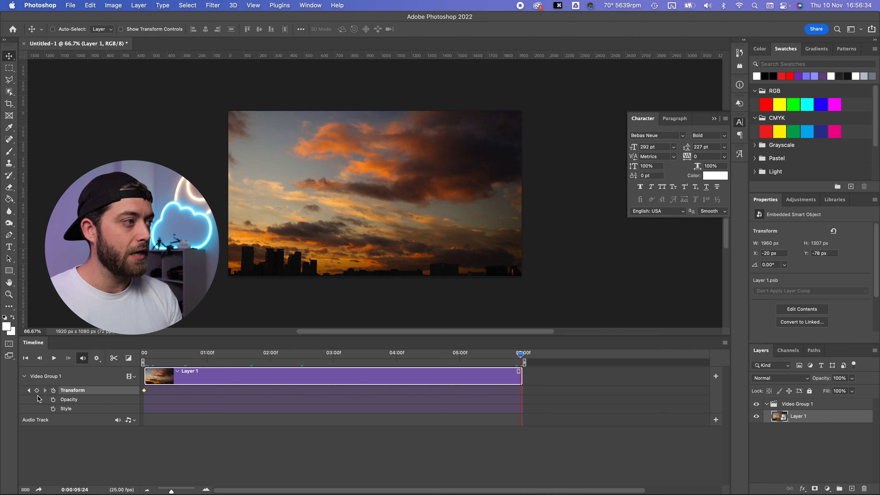
pyautogui.click(29, 390)
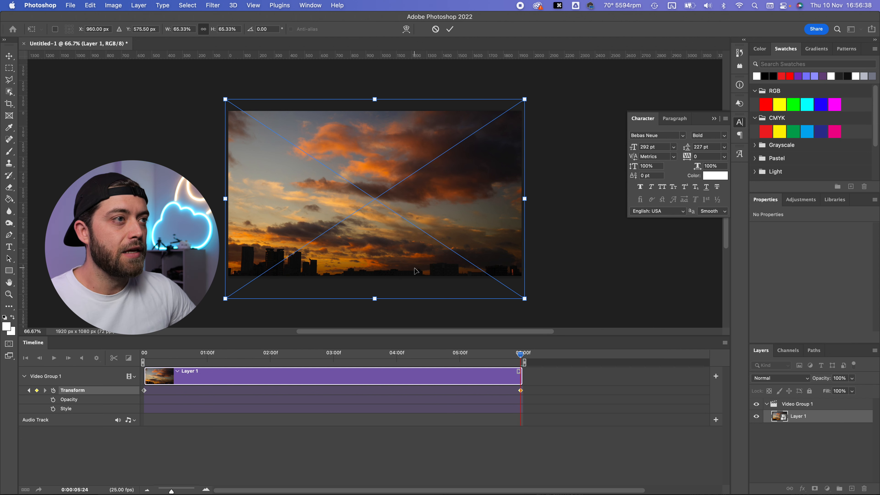
pyautogui.moveTo(375, 297); pyautogui.dragTo(381, 343)
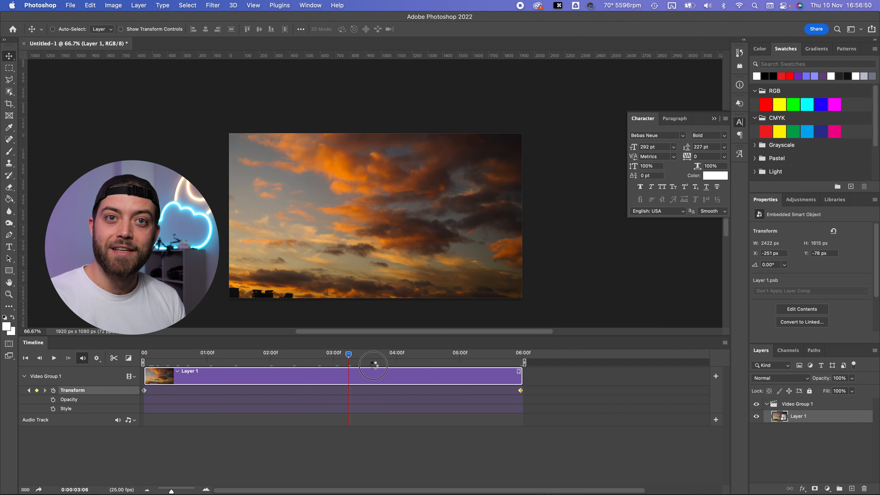
pyautogui.moveTo(348, 355); pyautogui.dragTo(373, 355)
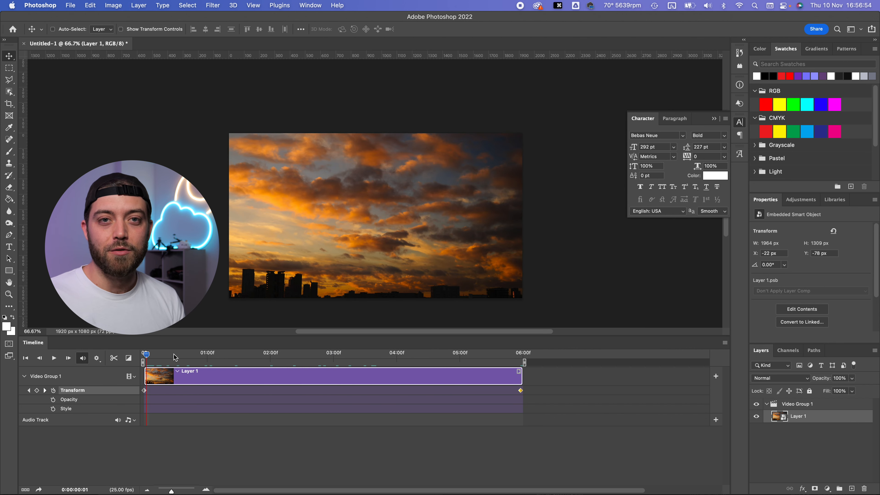
pyautogui.click(70, 5)
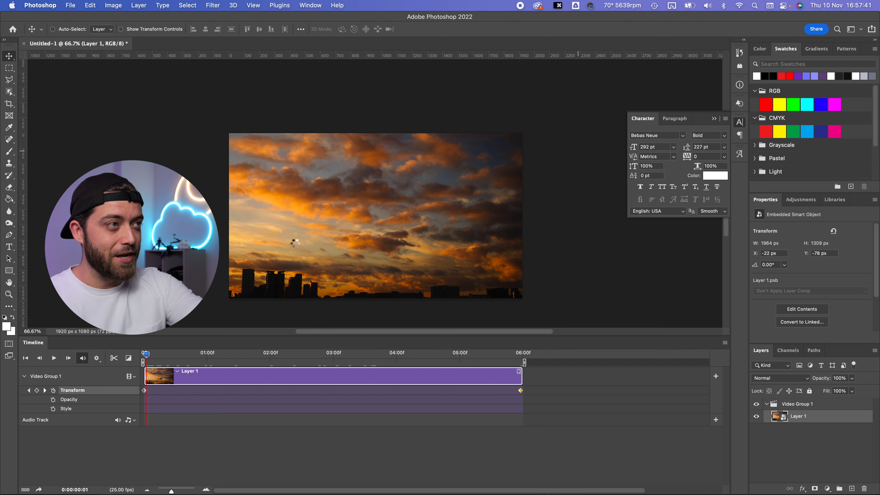
pyautogui.moveTo(430, 480)
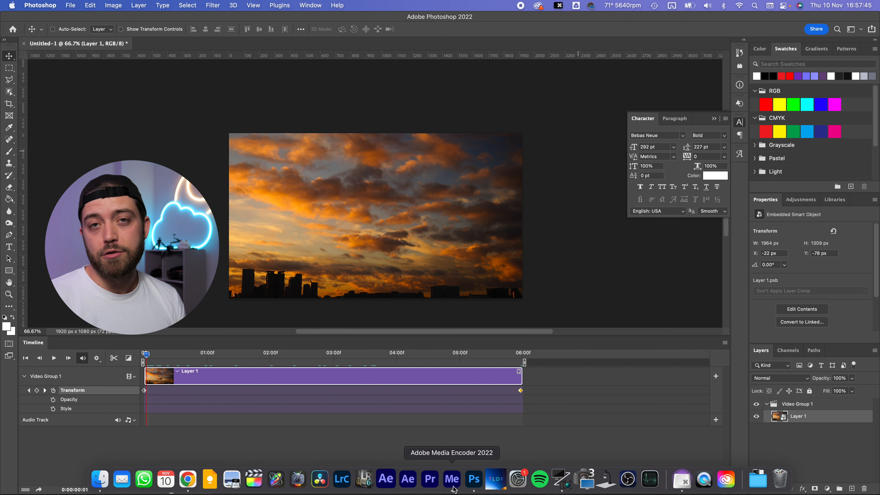
# Step: Save the document, switch to Media Encoder's queue, and bring up a Finder window of the tutorial folder
pyautogui.press('cmd+s')
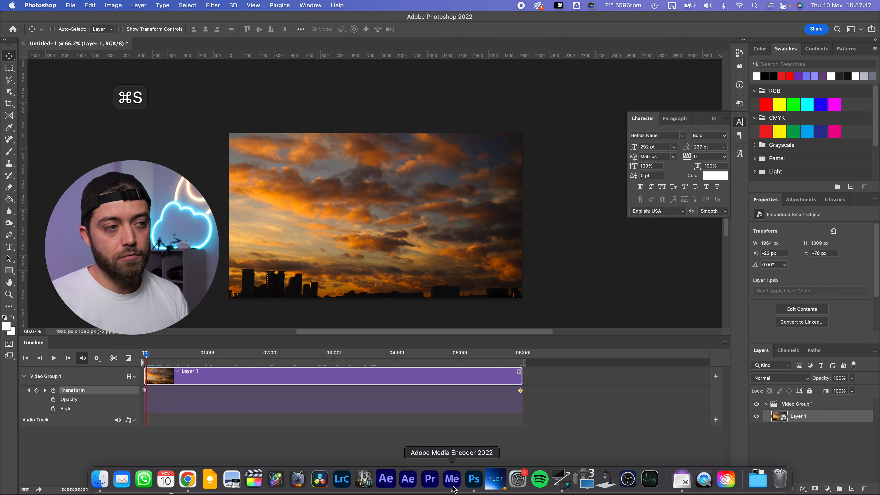
pyautogui.click(451, 480)
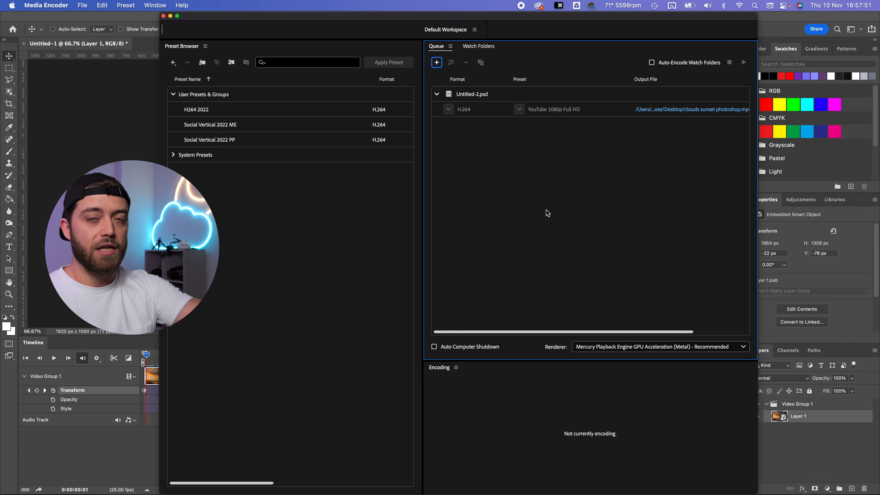
pyautogui.press('cmd+tab')
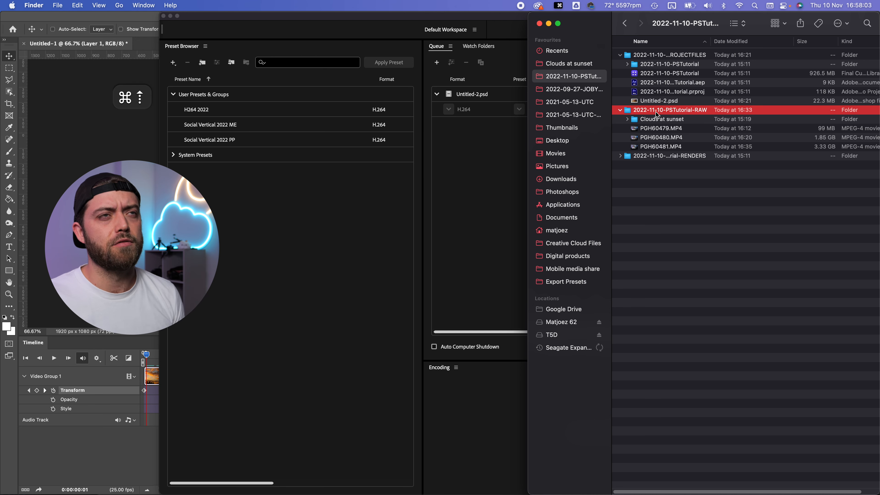
# Step: Queue Untitled-2.psd for H.264 YouTube 1080p export into the project files folder
pyautogui.click(658, 101)
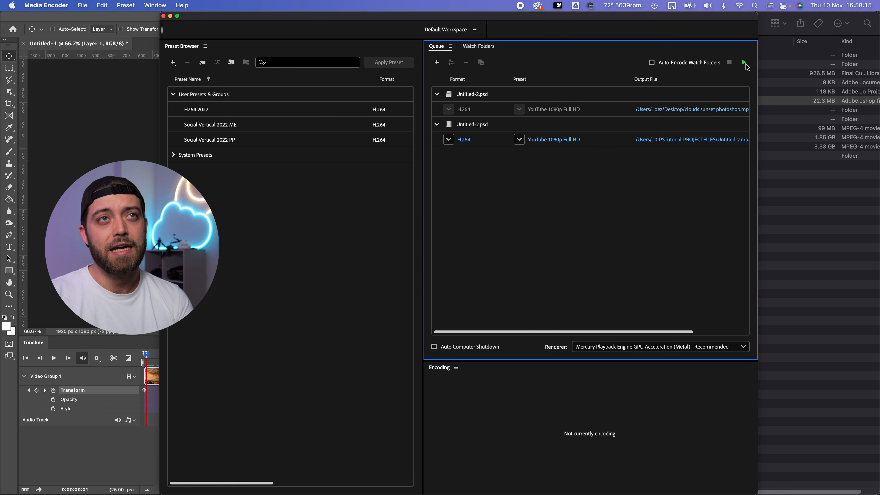
pyautogui.moveTo(746, 62)
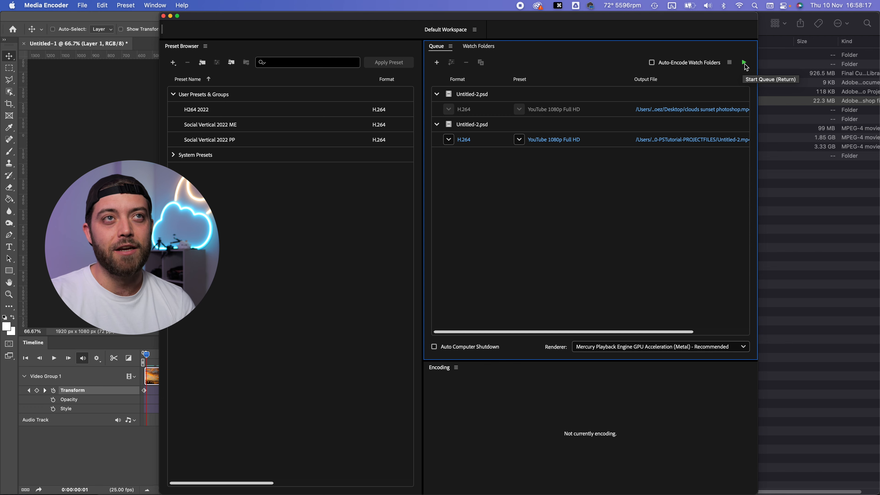
pyautogui.moveTo(678, 185)
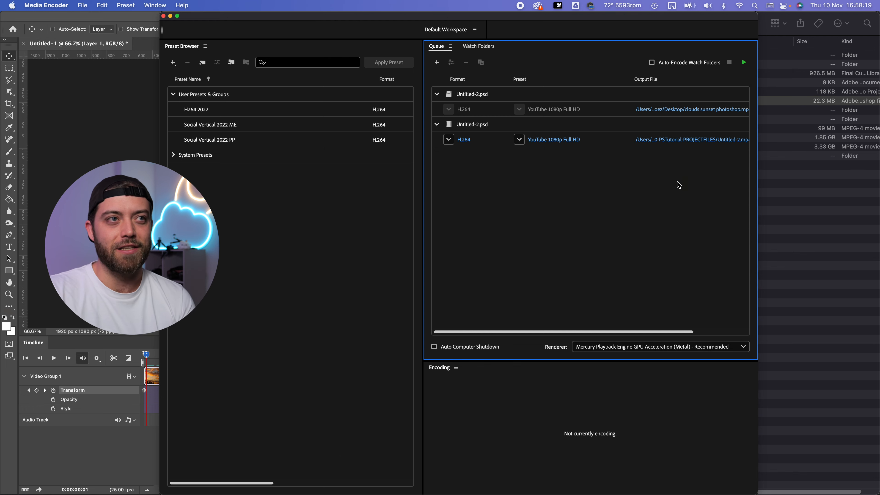